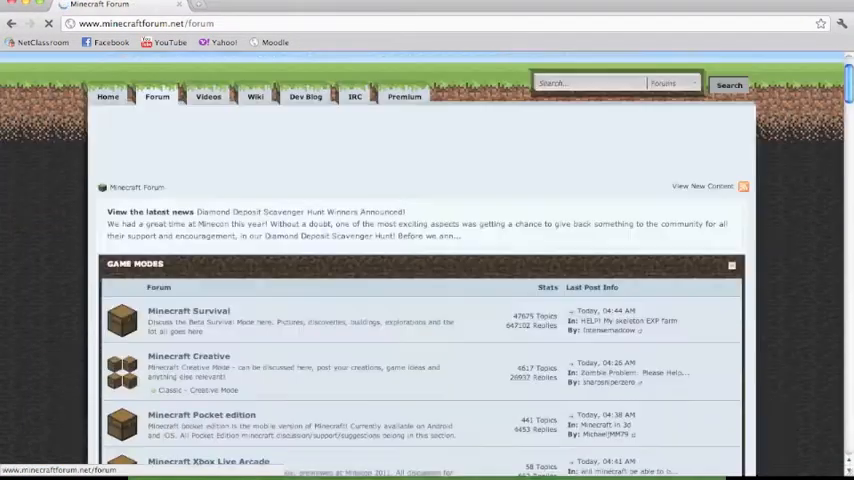
- Scroll down to Mapping and Modding and enter the Texture Packs forum
scroll("down", 3)
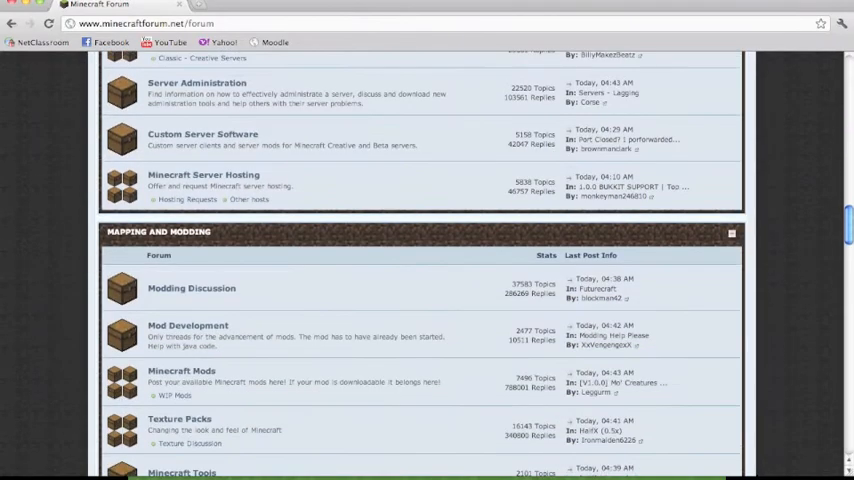
scroll("down", 3)
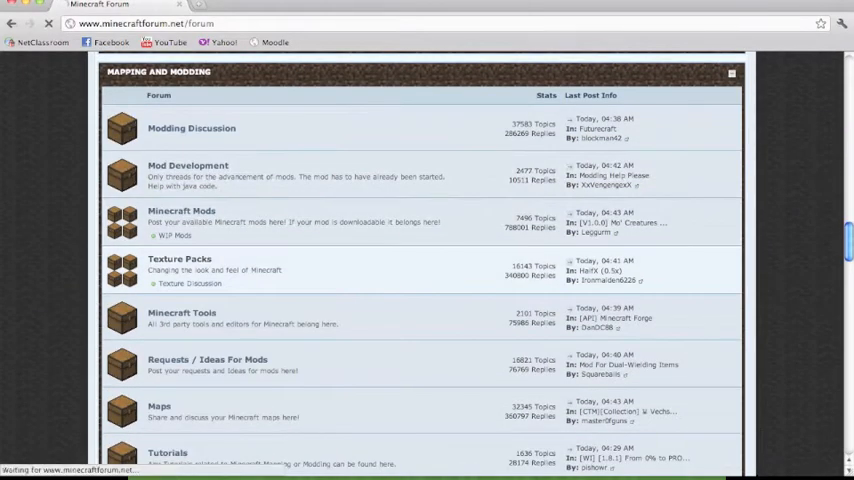
left_click(179, 263)
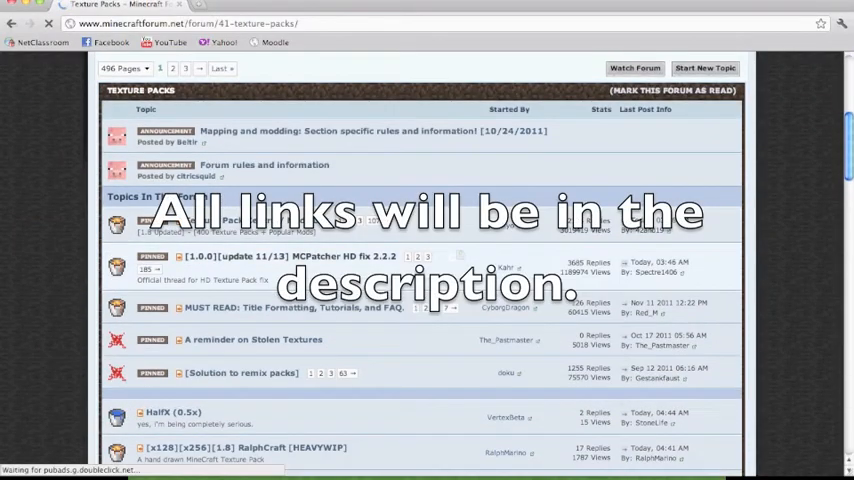
- Open the pinned MCPatcher HD fix 2.2.2 thread and follow its 'All other platforms' MediaFire link
left_click(290, 256)
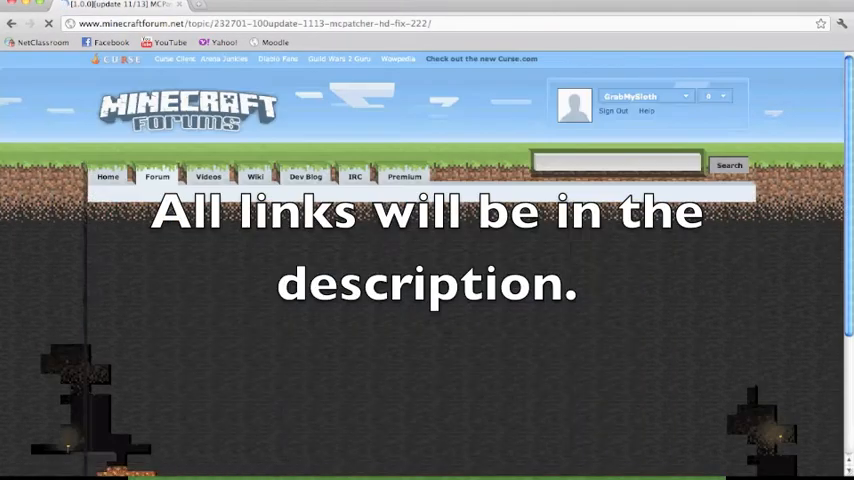
scroll("down", 3)
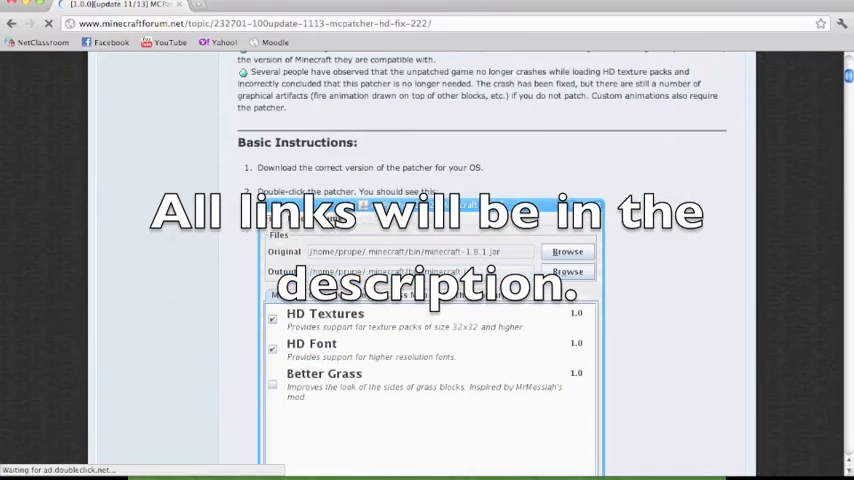
scroll("down", 3)
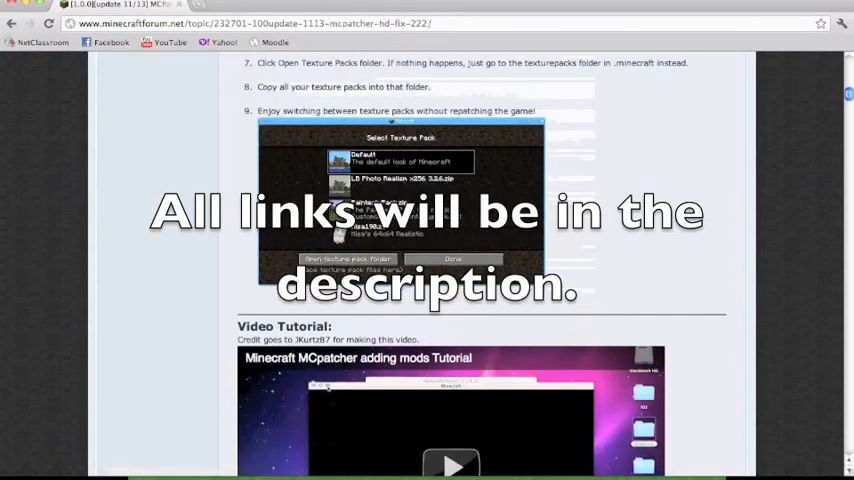
scroll("down", 3)
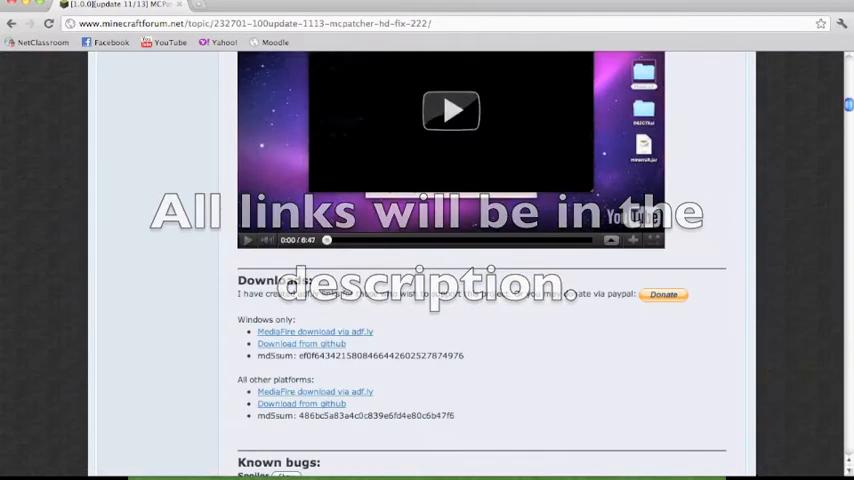
scroll("down", 3)
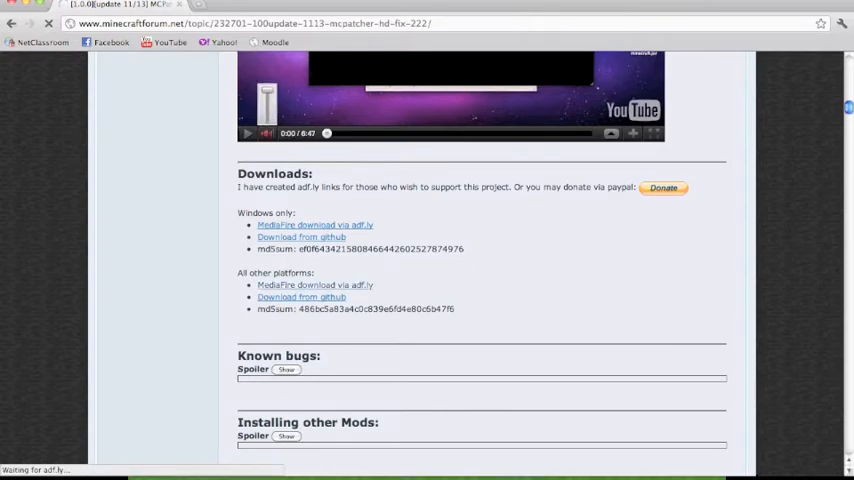
left_click(315, 224)
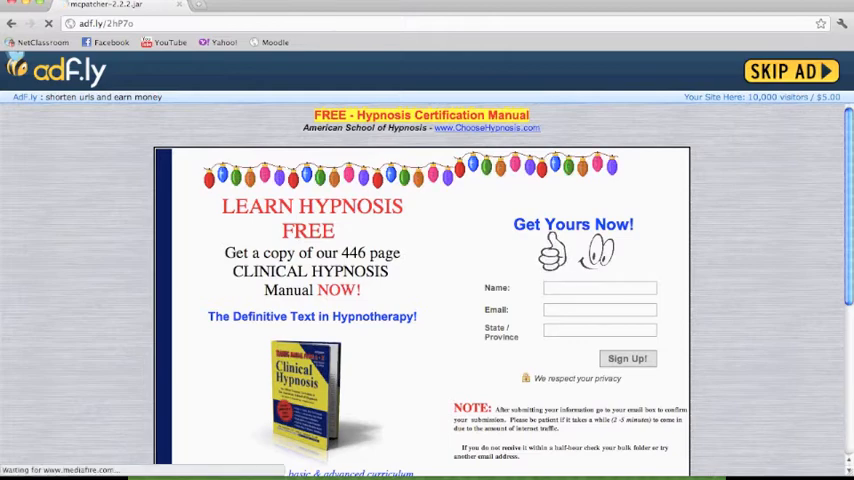
- Skip the adf.ly ad and download mcpatcher-2.2.2.jar from MediaFire
left_click(789, 71)
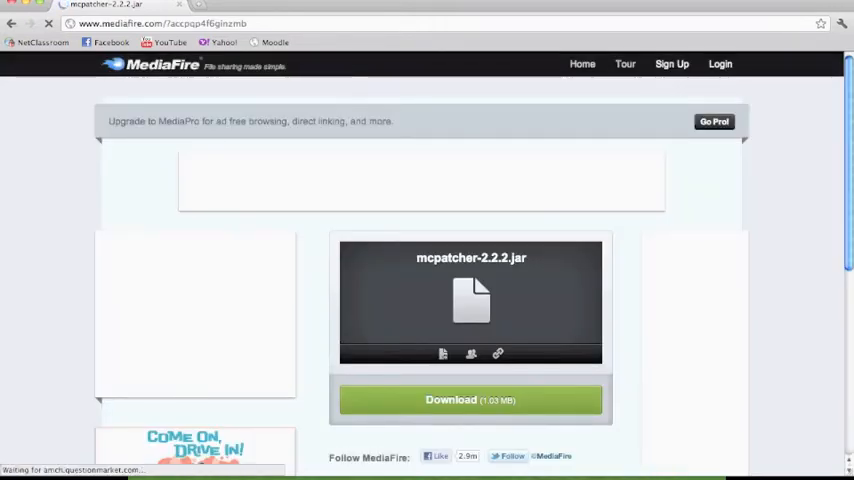
left_click(470, 399)
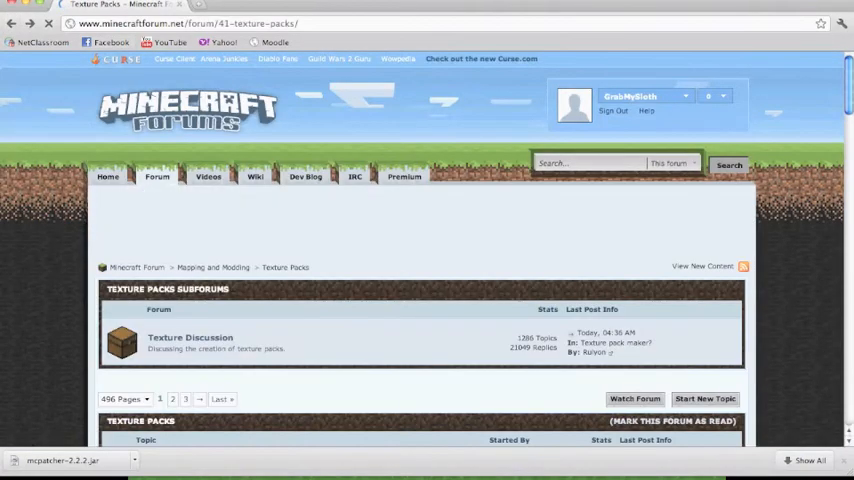
- Scroll the Texture Packs topic list and open the Sphax PureBDCraft v1.0.0 thread
scroll("down", 3)
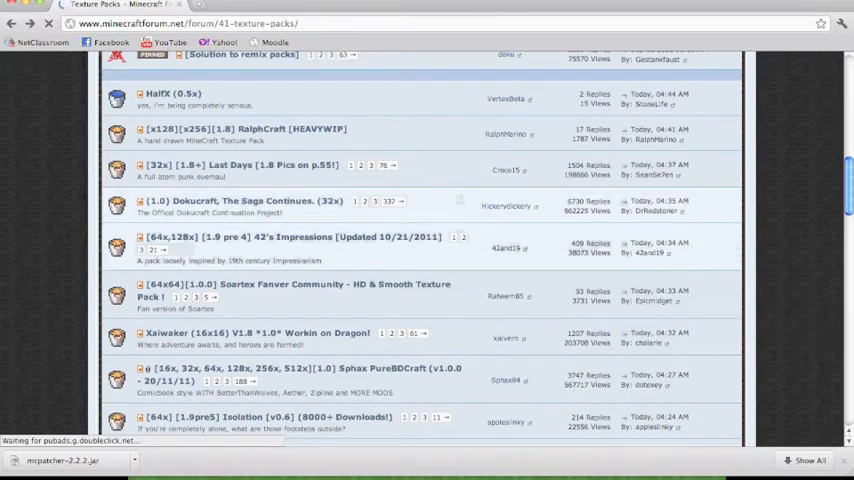
scroll("down", 3)
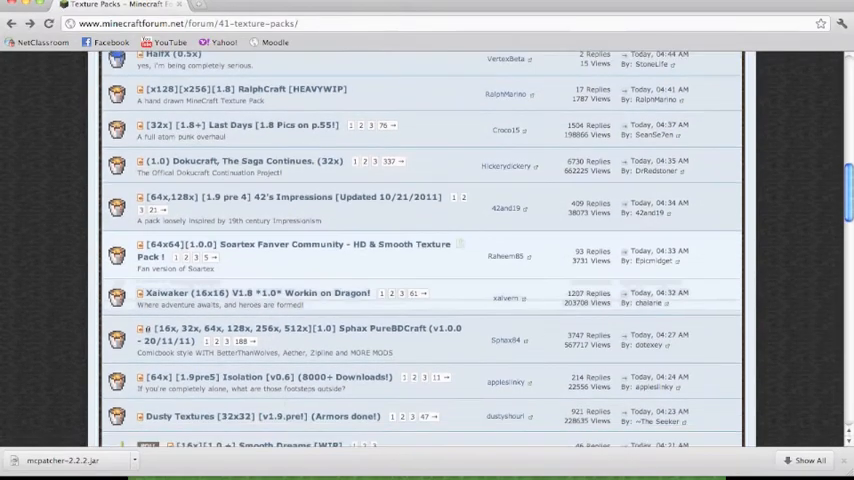
left_click(300, 334)
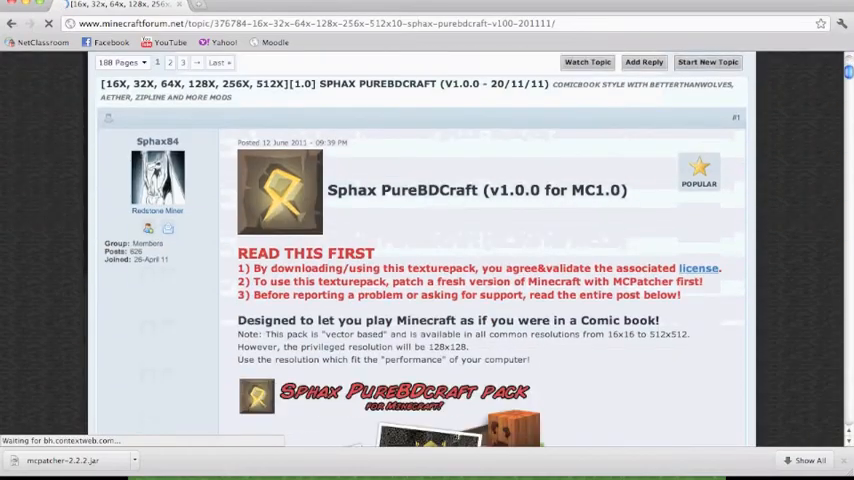
- Expand the Download TP spoiler and download Sphax PureBDcraft 1.0.0 for Minecraft 1.0
scroll("down", 3)
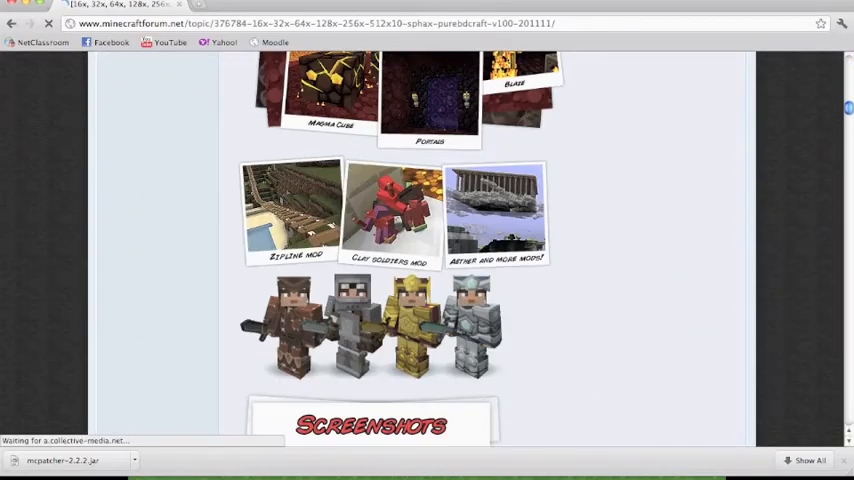
scroll("down", 3)
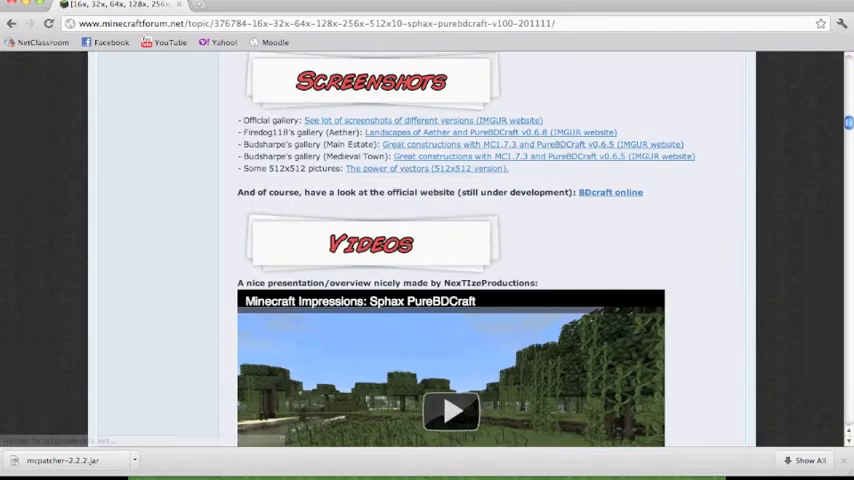
scroll("down", 3)
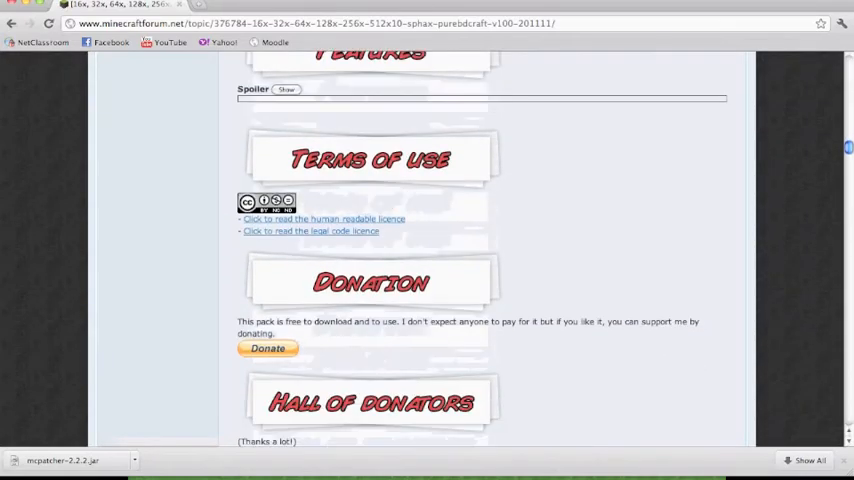
scroll("down", 3)
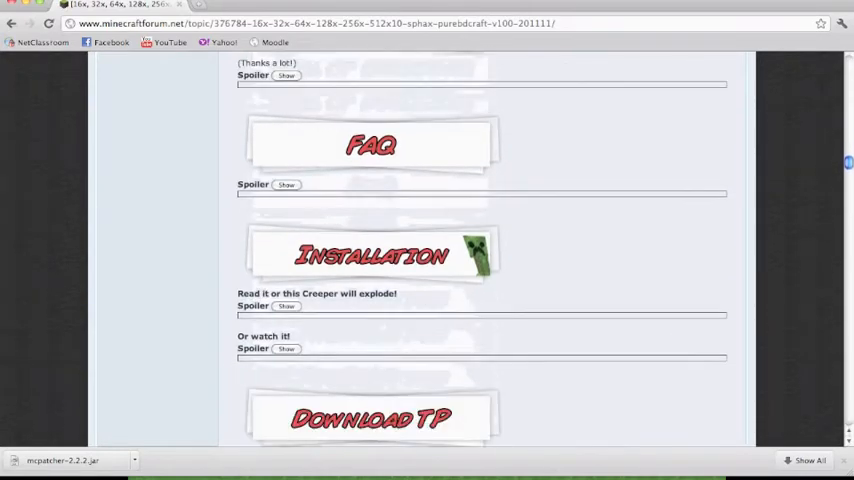
scroll("down", 3)
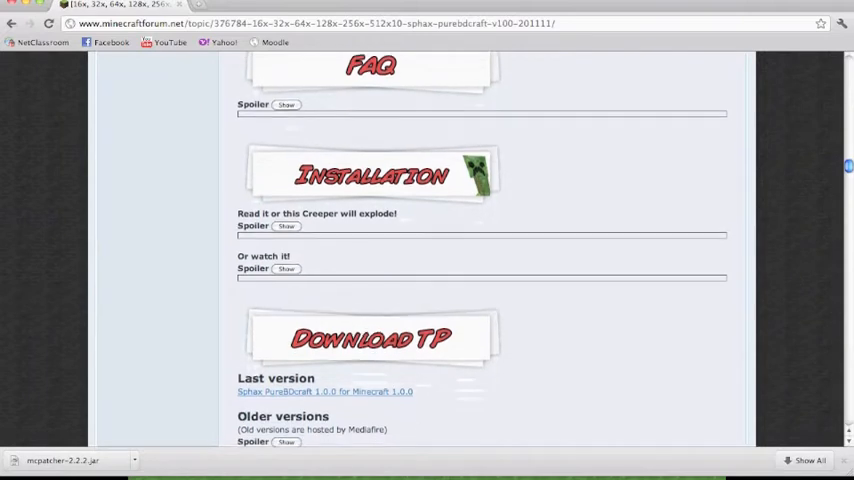
scroll("down", 3)
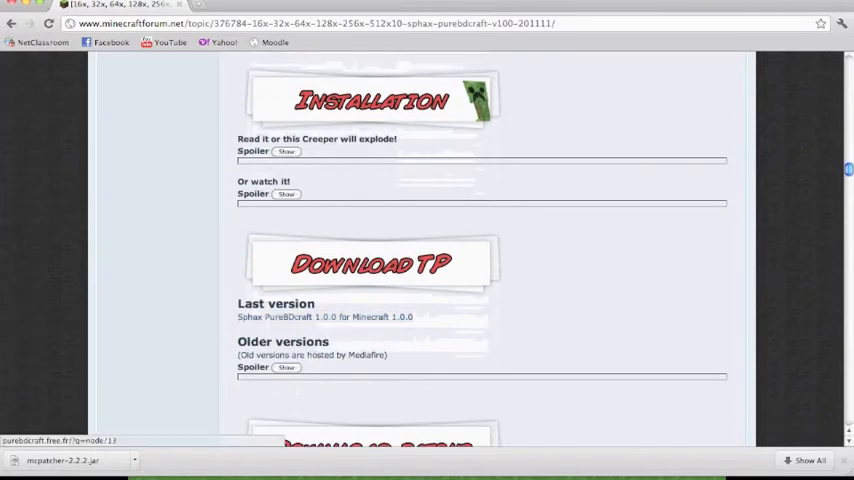
left_click(286, 368)
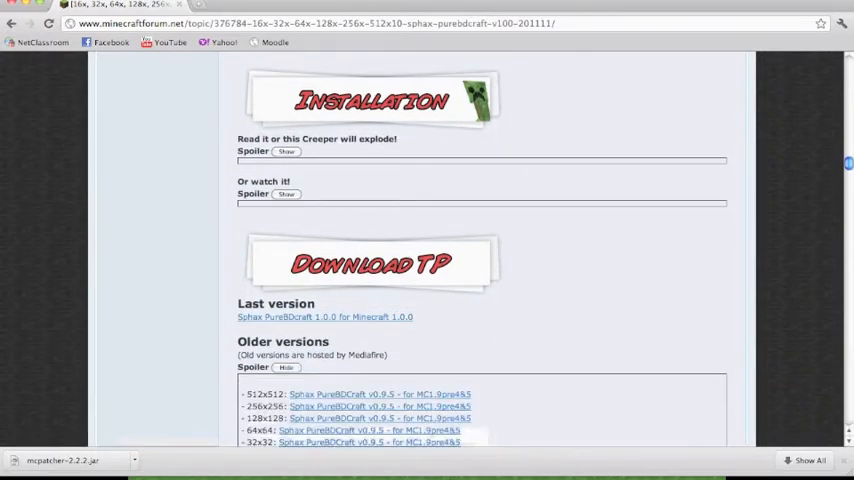
scroll("down", 3)
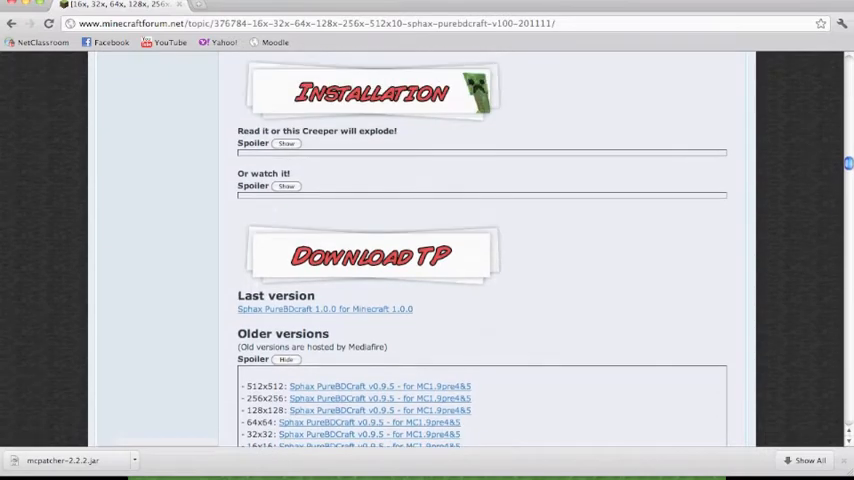
left_click(324, 308)
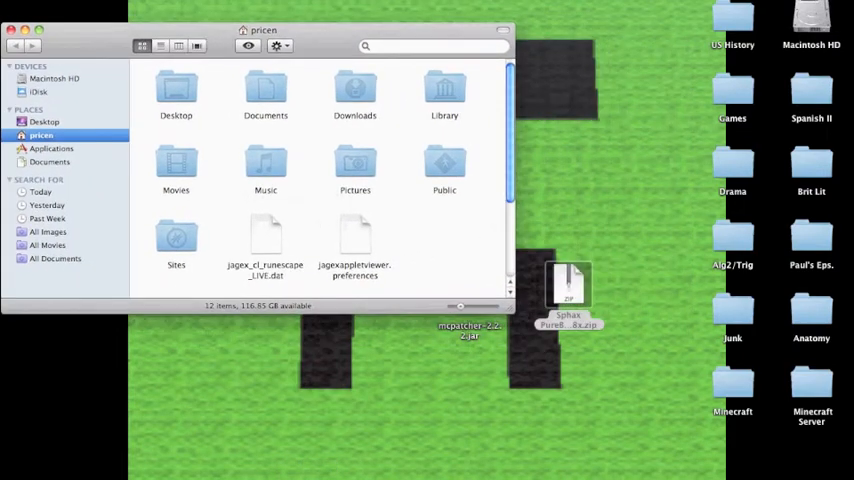
- Go through Library to Application Support's minecraft folder and launch mcpatcher-2.2.2.jar
double_click(444, 90)
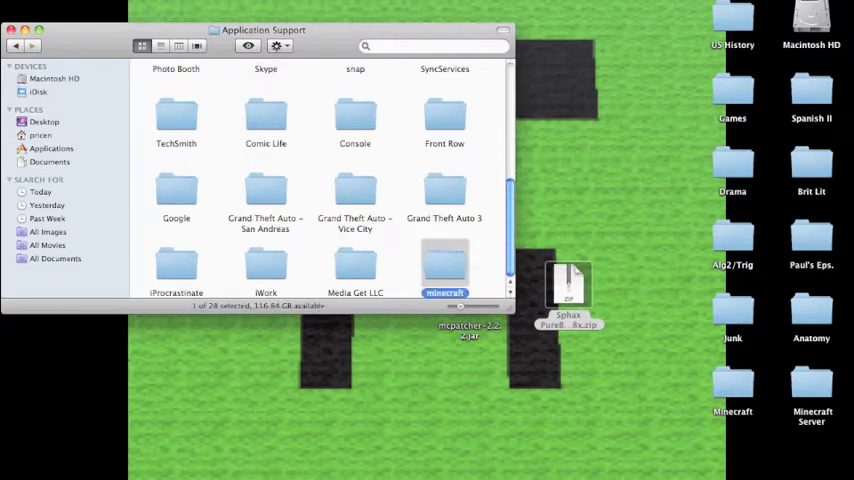
double_click(445, 265)
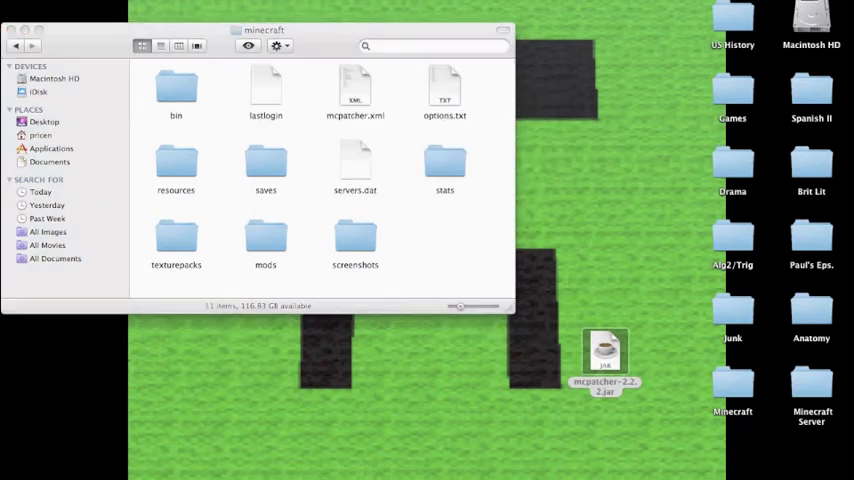
double_click(605, 355)
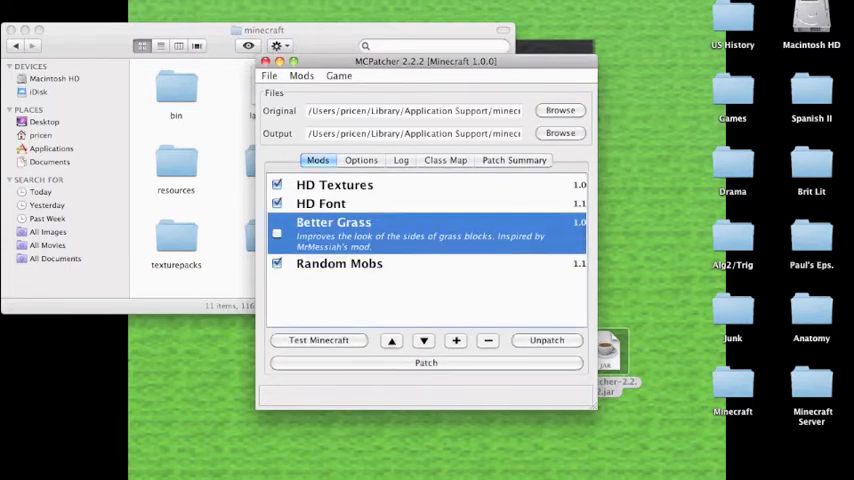
- Enable Better Grass in MCPatcher and apply the patch to Minecraft 1.0
left_click(277, 233)
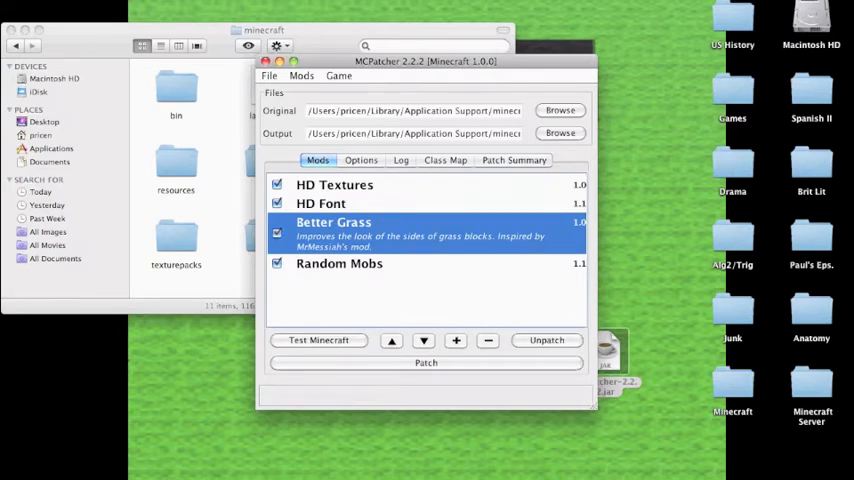
left_click(426, 362)
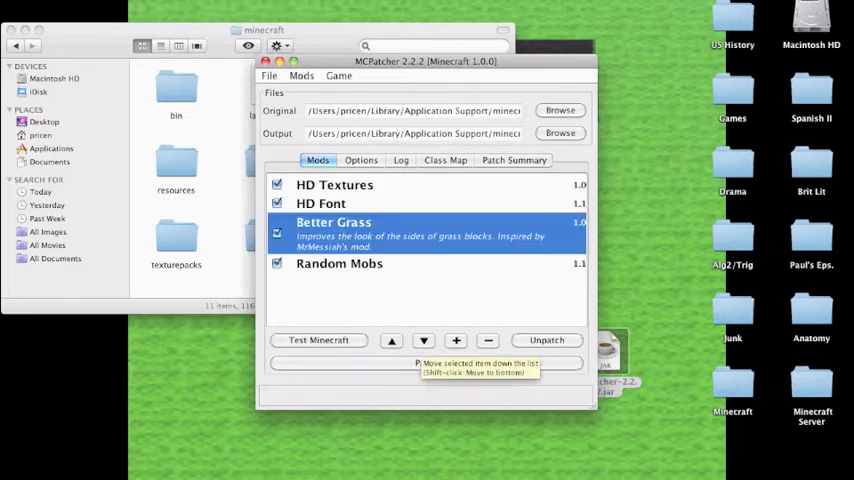
left_click(264, 61)
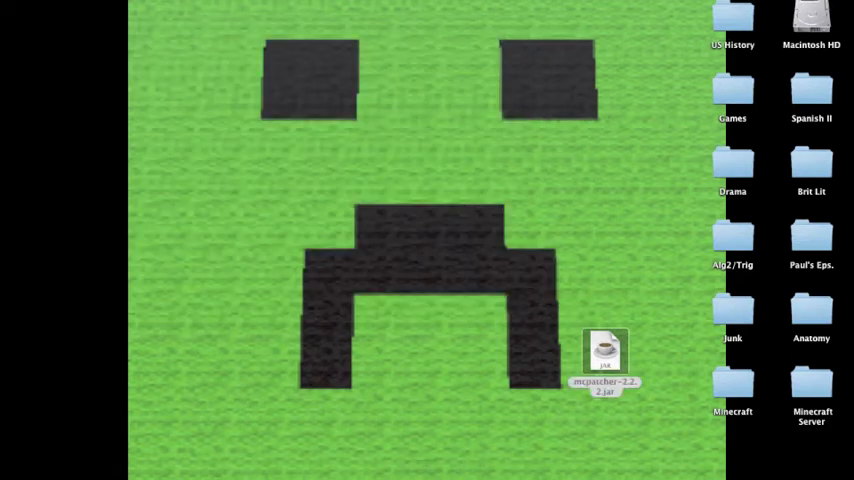
- Launch the Minecraft app and log in with the saved credentials
double_click(604, 355)
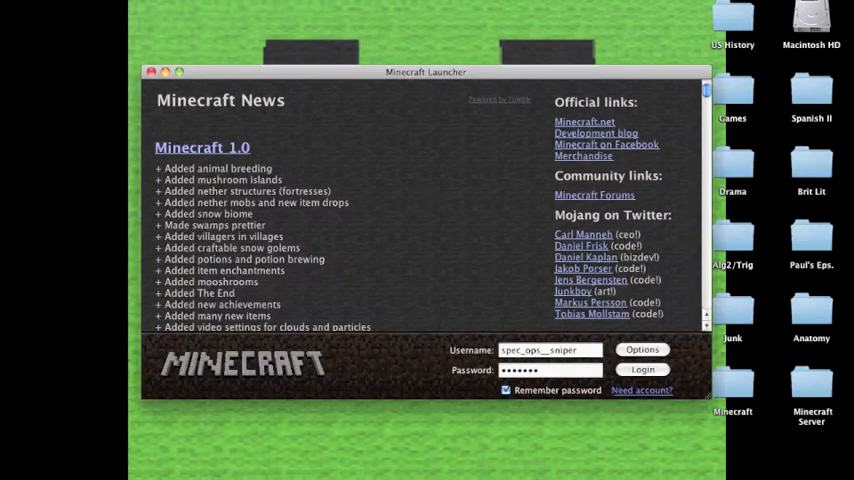
left_click(643, 369)
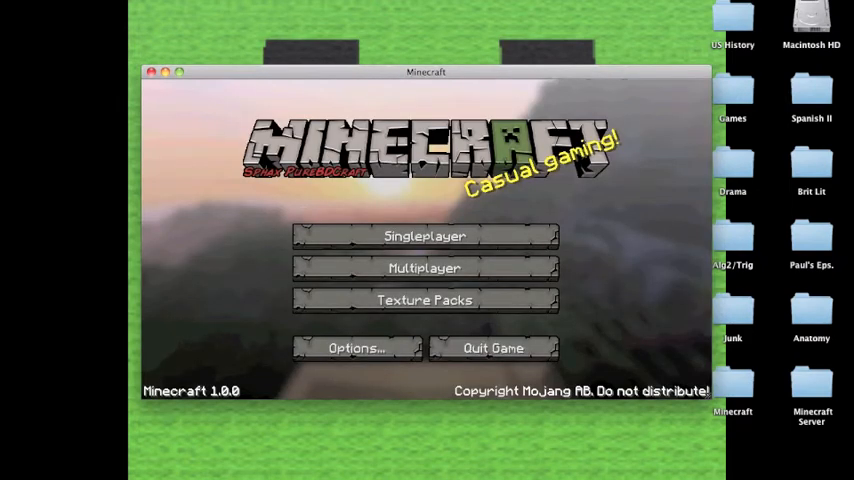
left_click(424, 235)
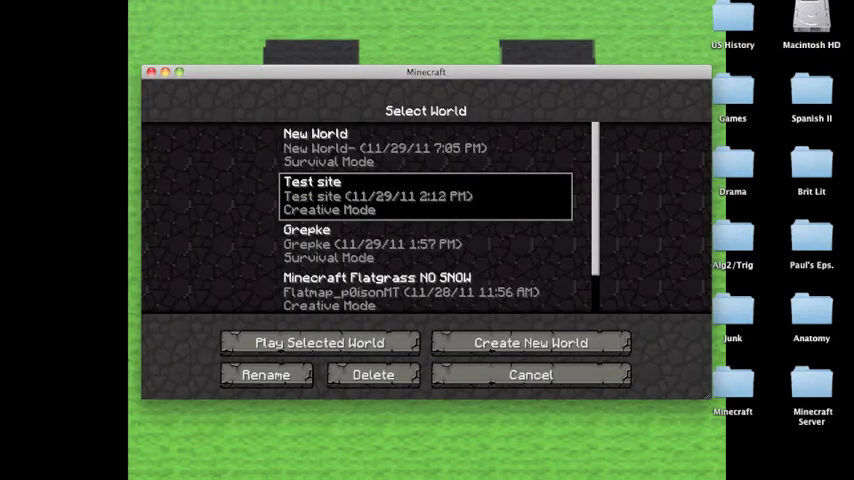
left_click(318, 343)
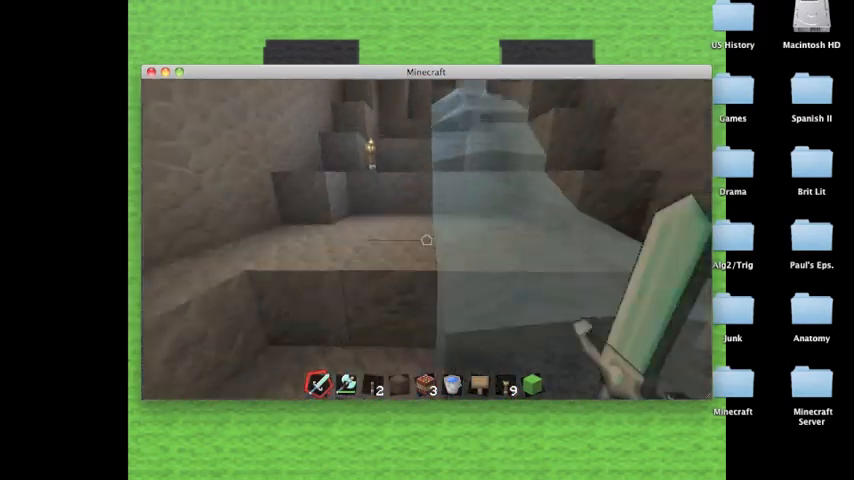
key("escape")
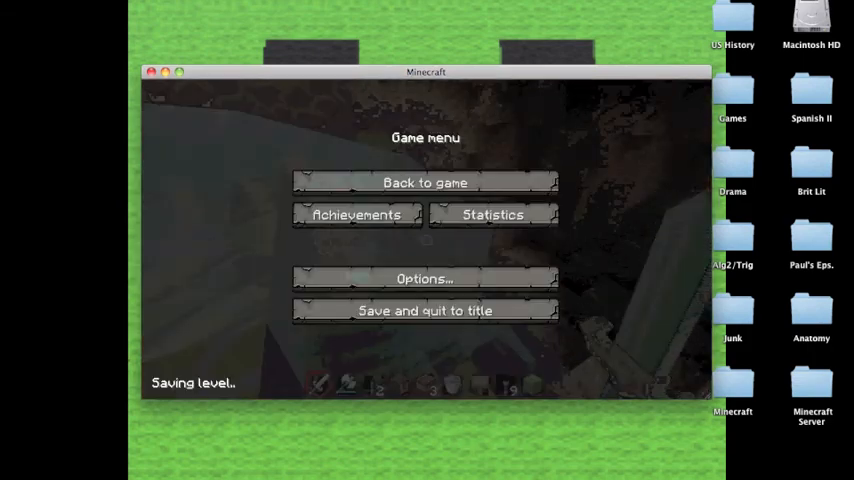
left_click(424, 310)
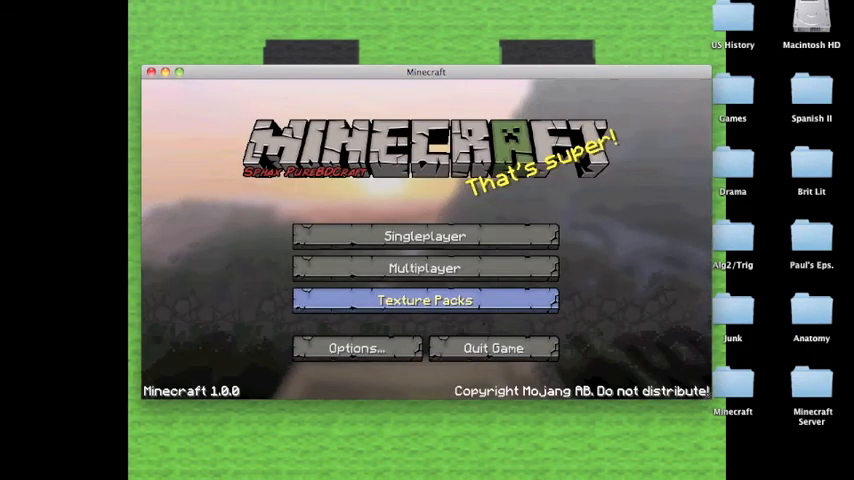
- Pick Sphax PureBDCraft 128x.zip in the Texture Packs list and confirm with Done
left_click(424, 300)
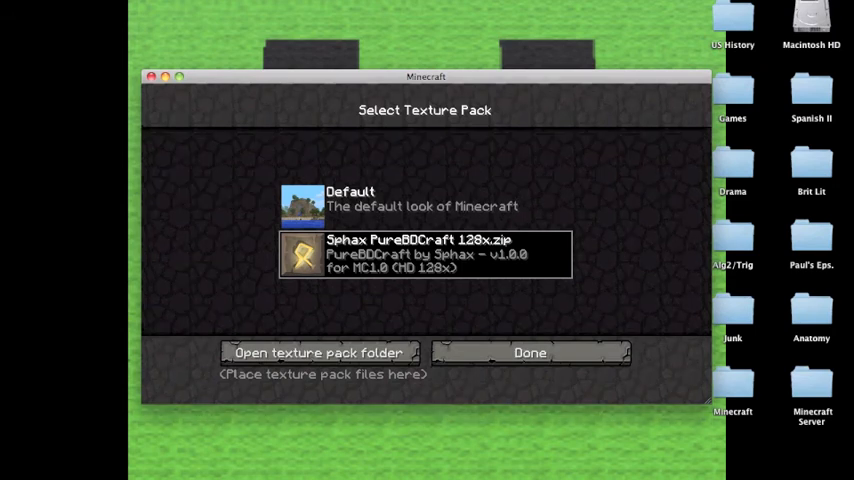
left_click(425, 205)
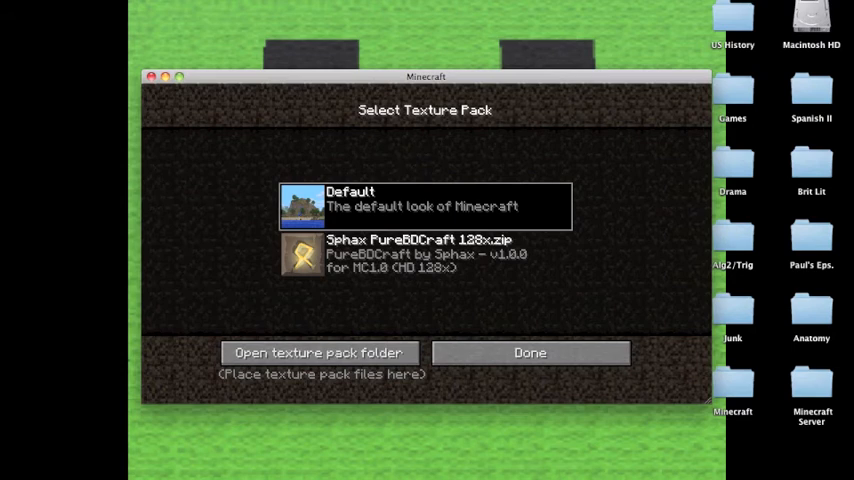
left_click(425, 253)
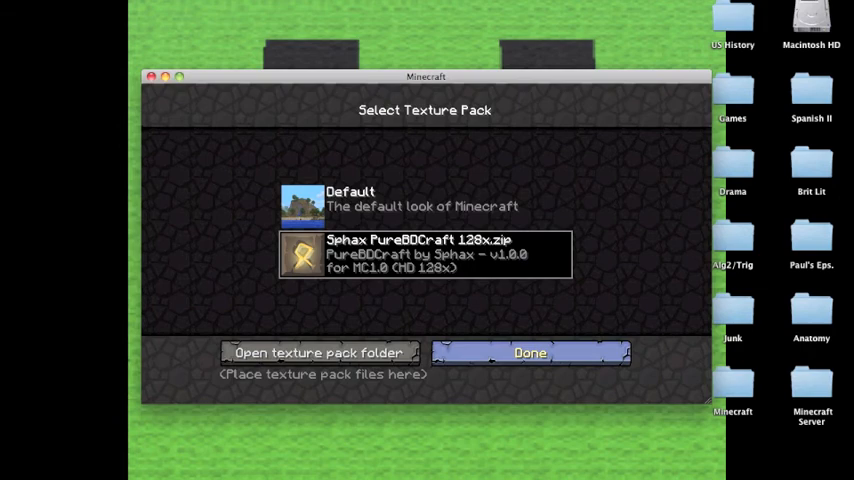
left_click(530, 352)
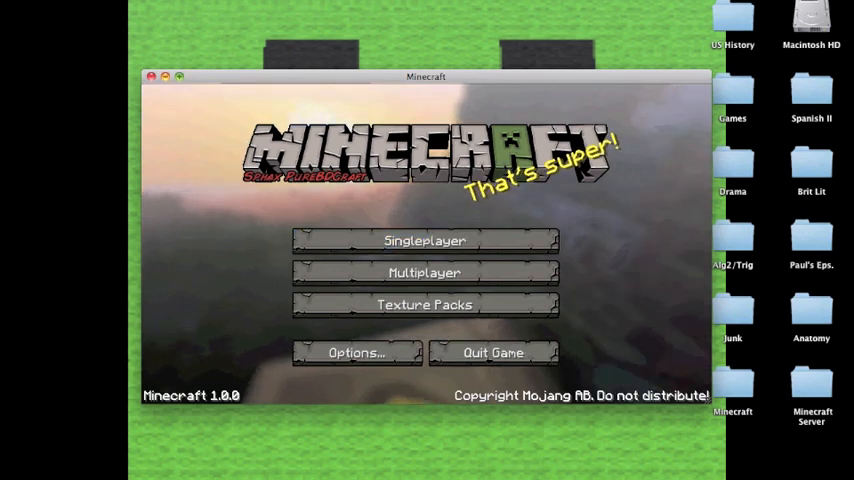
left_click(424, 240)
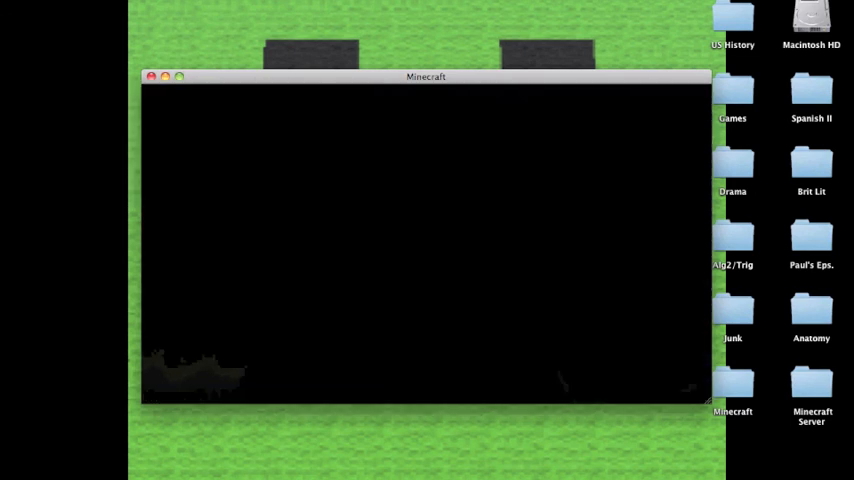